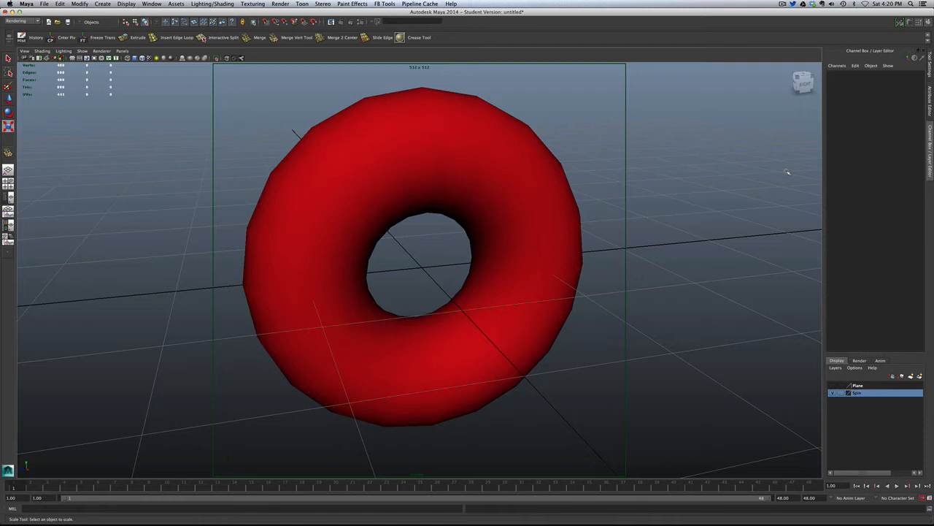
Bring up the Render Settings window for the red torus scene.
{"action": "left_click", "coordinate": [897, 484]}
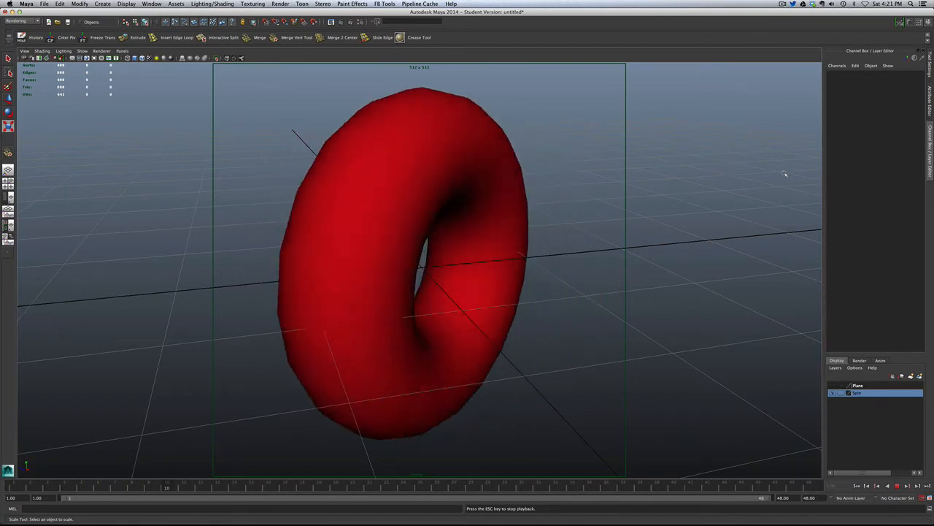
{"action": "left_click", "coordinate": [896, 485]}
{"action": "type", "text": "spin"}
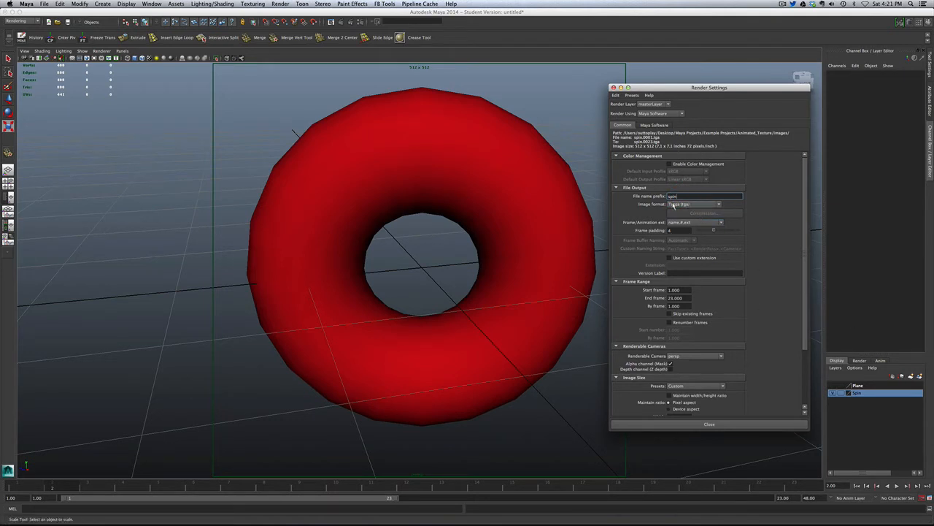
Set Frame/Animation ext to the numbered name.#.ext sequence format.
{"action": "left_click", "coordinate": [694, 205]}
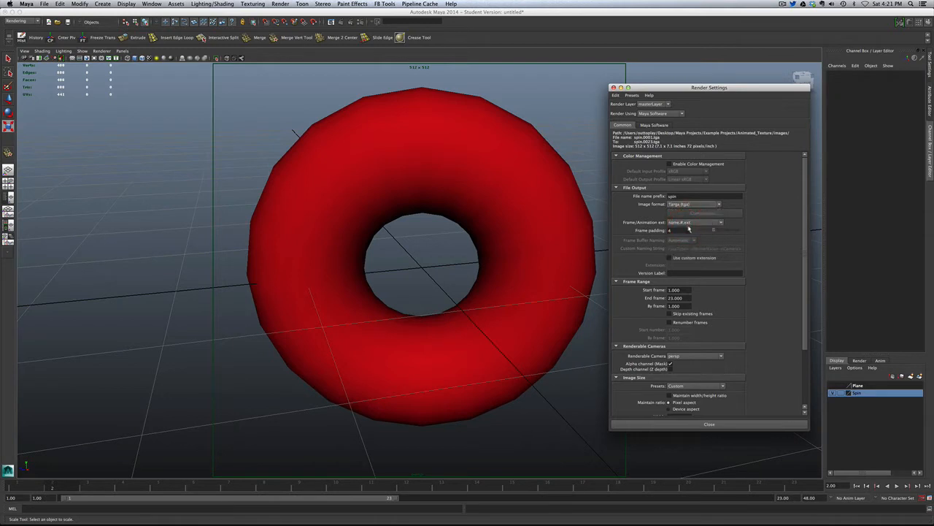
{"action": "mouse_move", "coordinate": [650, 222]}
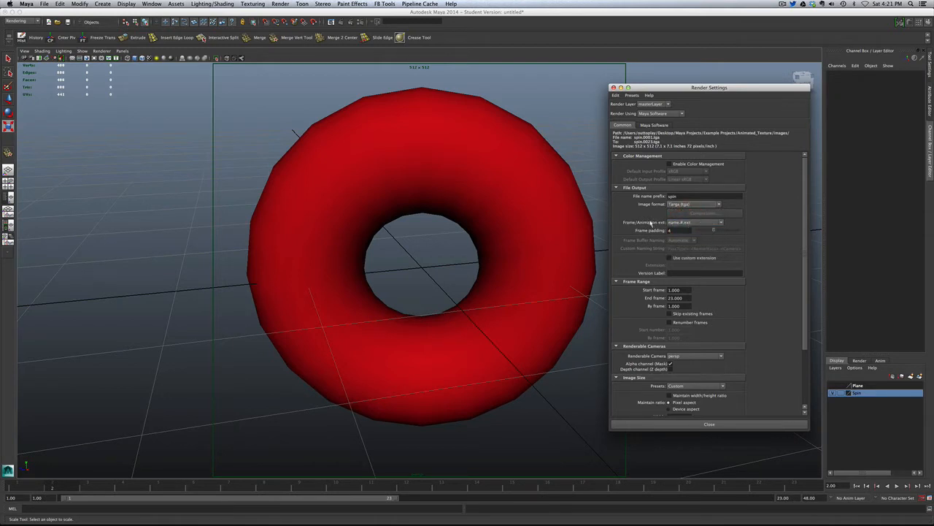
{"action": "left_click", "coordinate": [718, 222]}
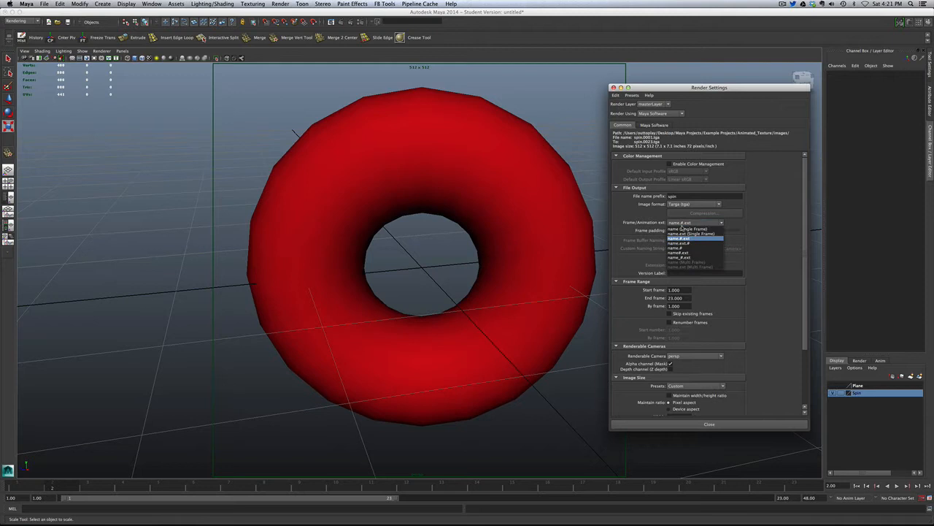
{"action": "left_click", "coordinate": [689, 229]}
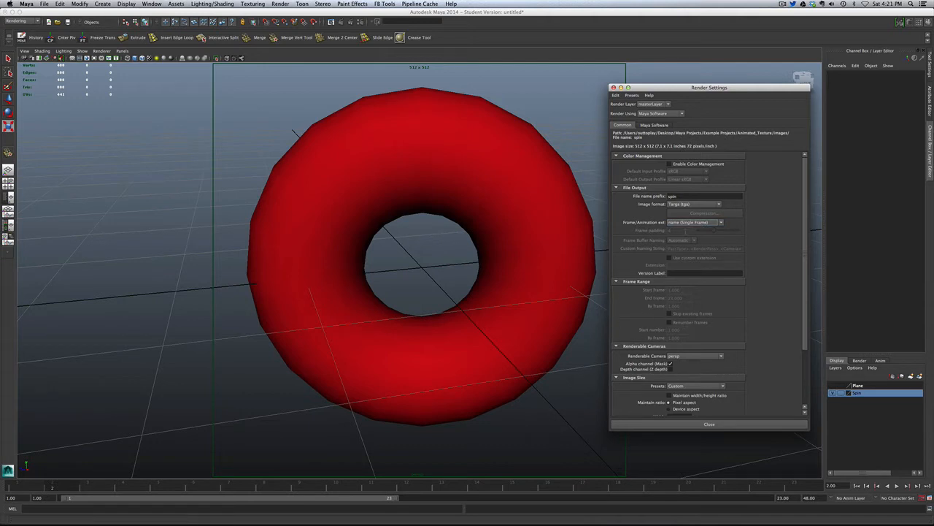
{"action": "left_click", "coordinate": [698, 222]}
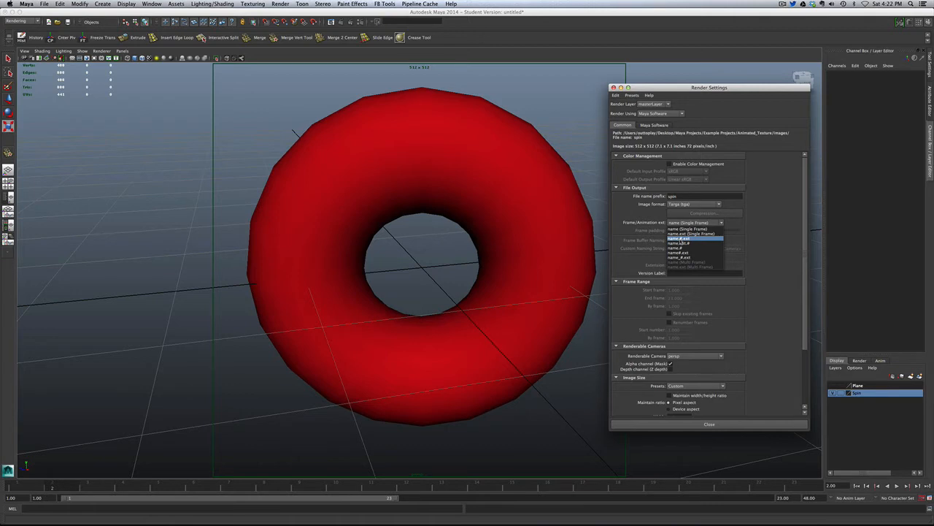
{"action": "left_click", "coordinate": [680, 242]}
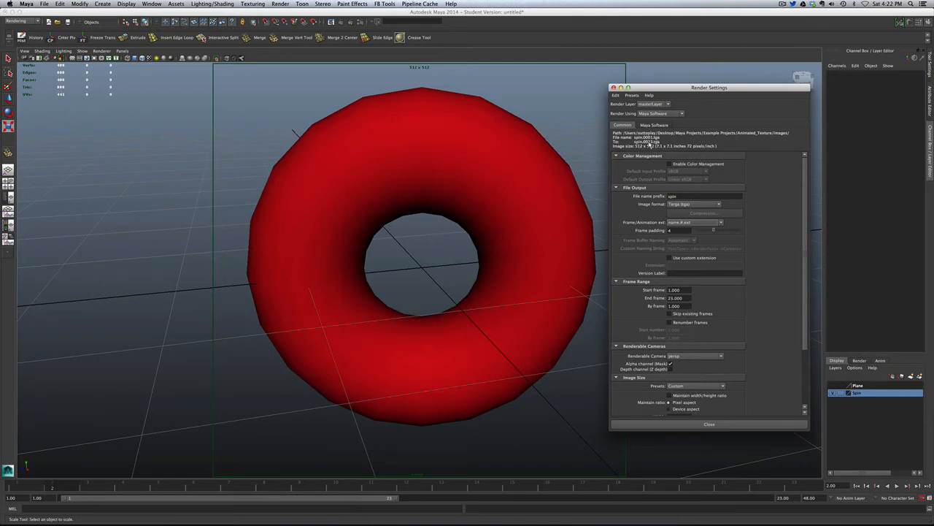
{"action": "mouse_move", "coordinate": [654, 154]}
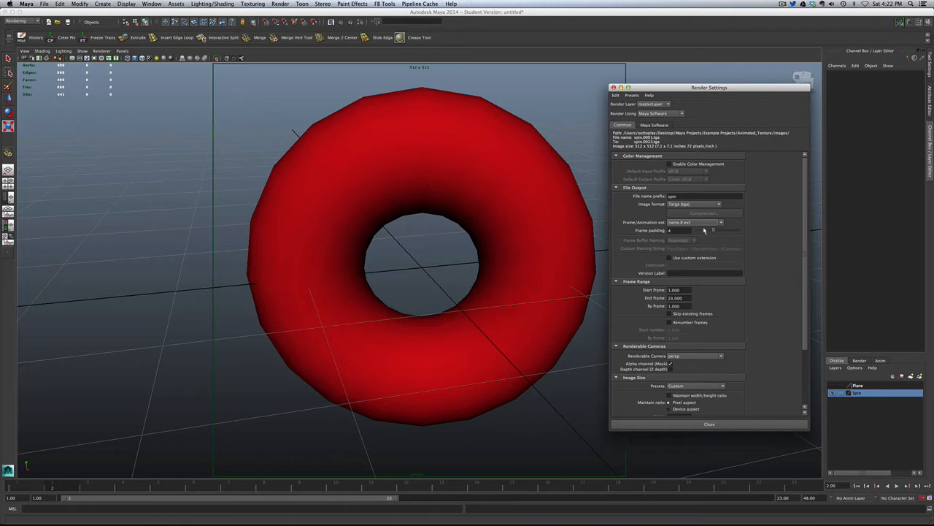
Adjust the frame padding for the numbered sequence file names.
{"action": "left_click", "coordinate": [700, 231]}
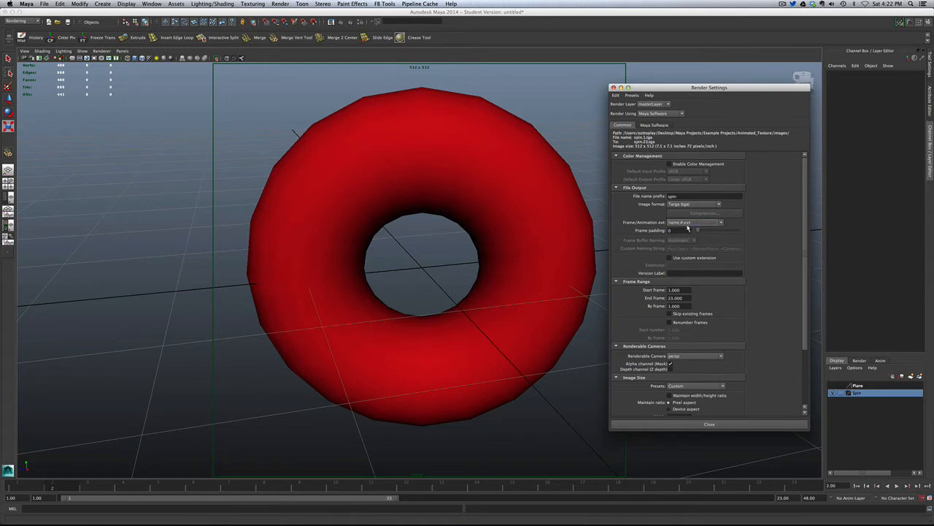
{"action": "left_click", "coordinate": [704, 231]}
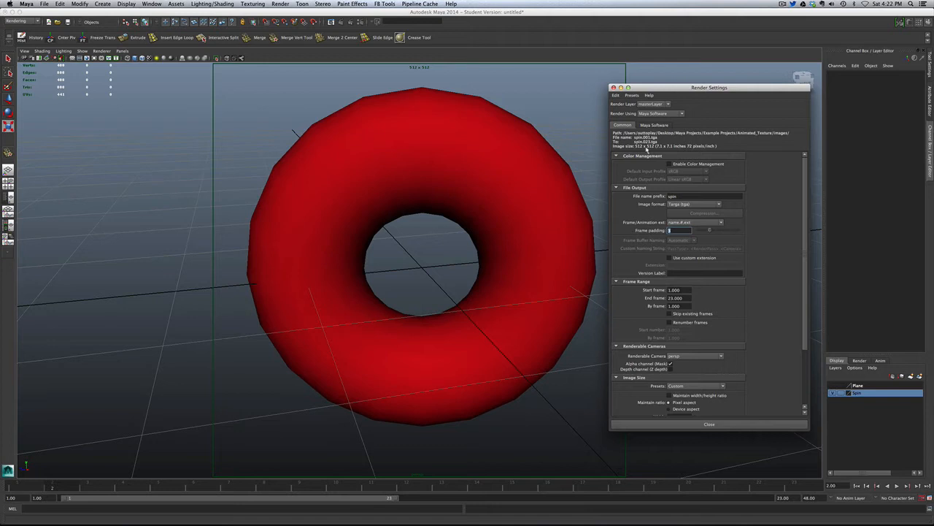
{"action": "mouse_move", "coordinate": [651, 159]}
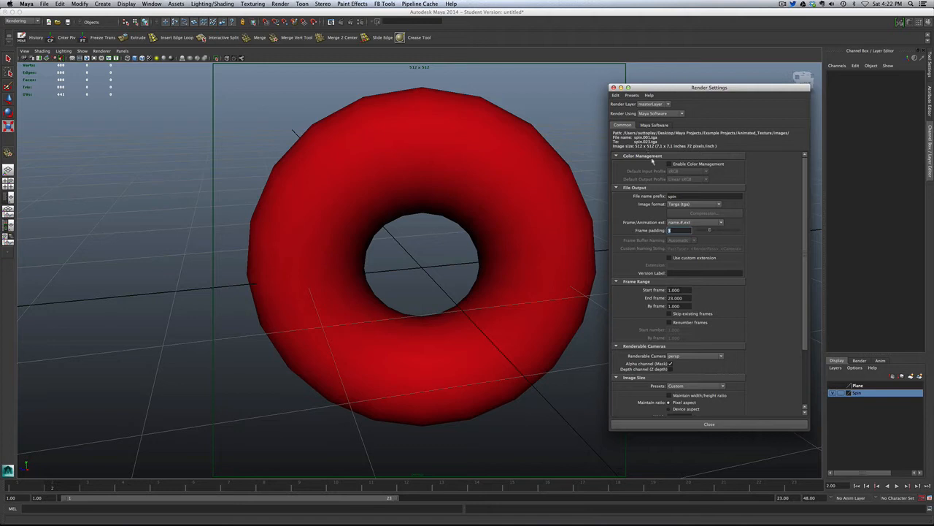
Scroll down through Frame Range and Image Size to set the end frame.
{"action": "scroll", "scroll_direction": "down", "scroll_amount": 3}
{"action": "type", "text": "3"}
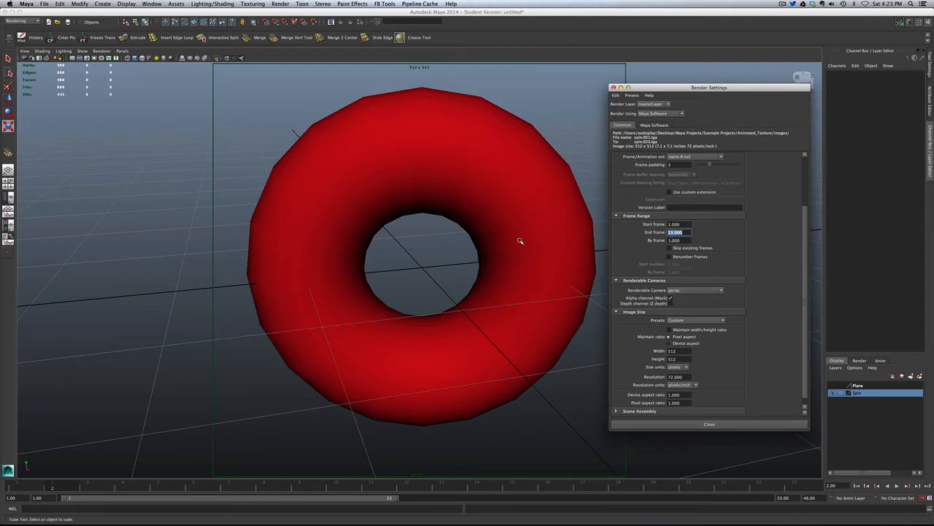
{"action": "scroll", "scroll_direction": "down", "scroll_amount": 3}
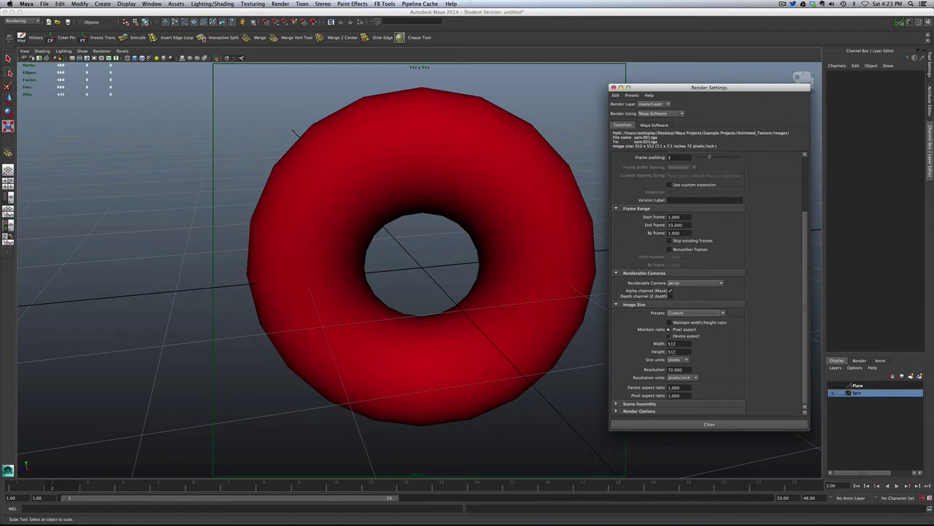
{"action": "mouse_move", "coordinate": [286, 273]}
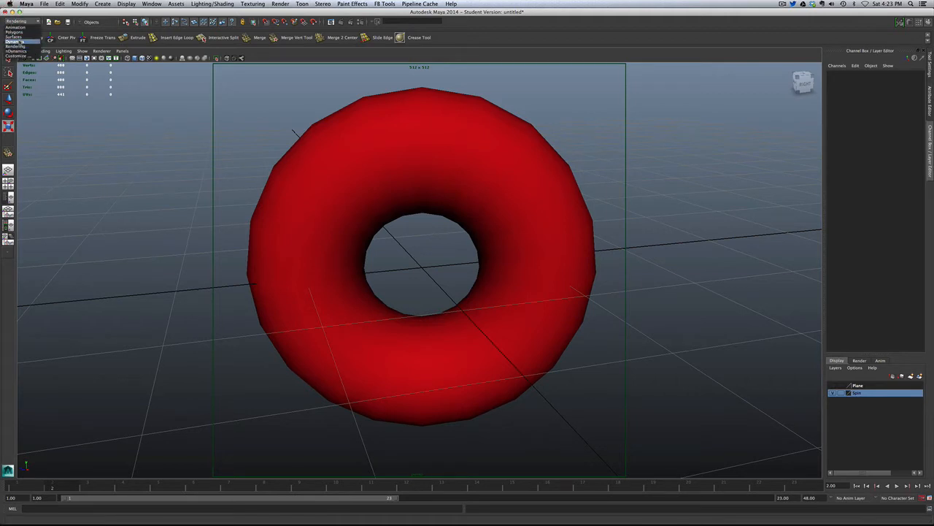
Start a batch render of the torus animation, continuing past the Student Version warning.
{"action": "left_click", "coordinate": [17, 20]}
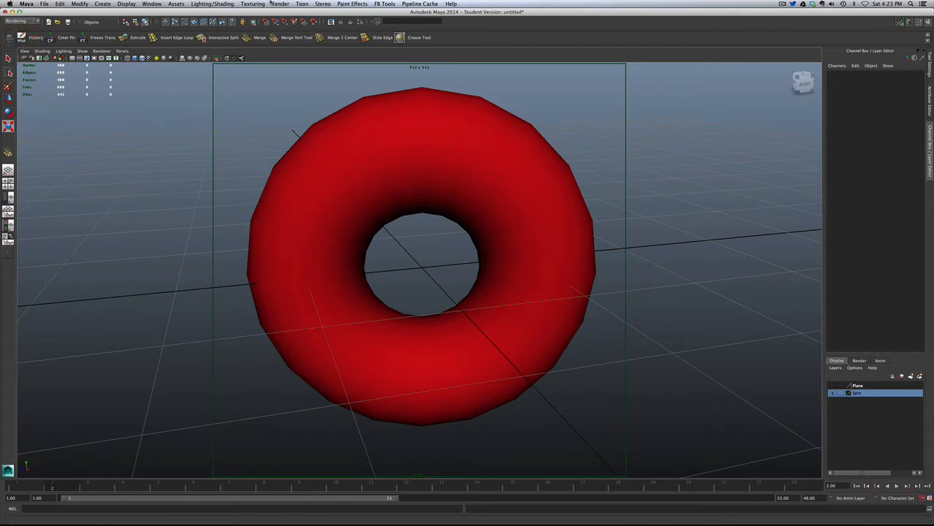
{"action": "left_click", "coordinate": [280, 5]}
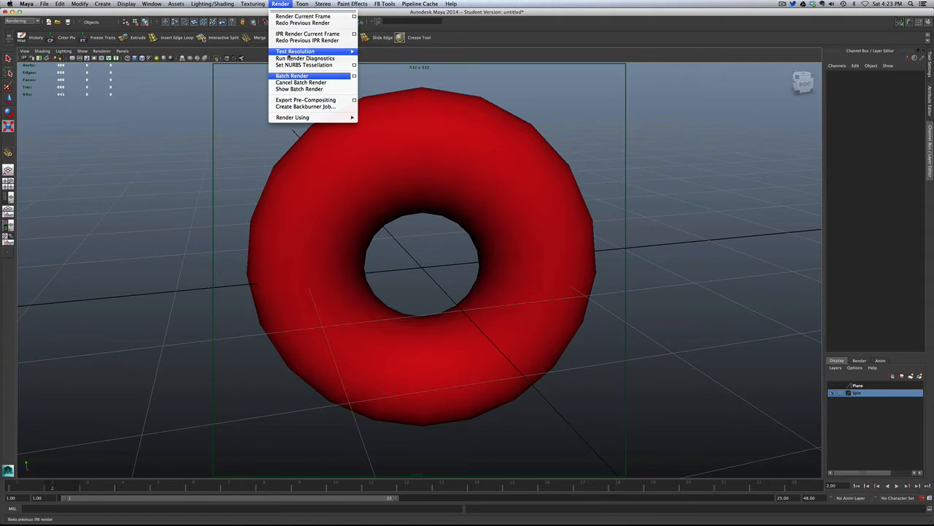
{"action": "mouse_move", "coordinate": [292, 76]}
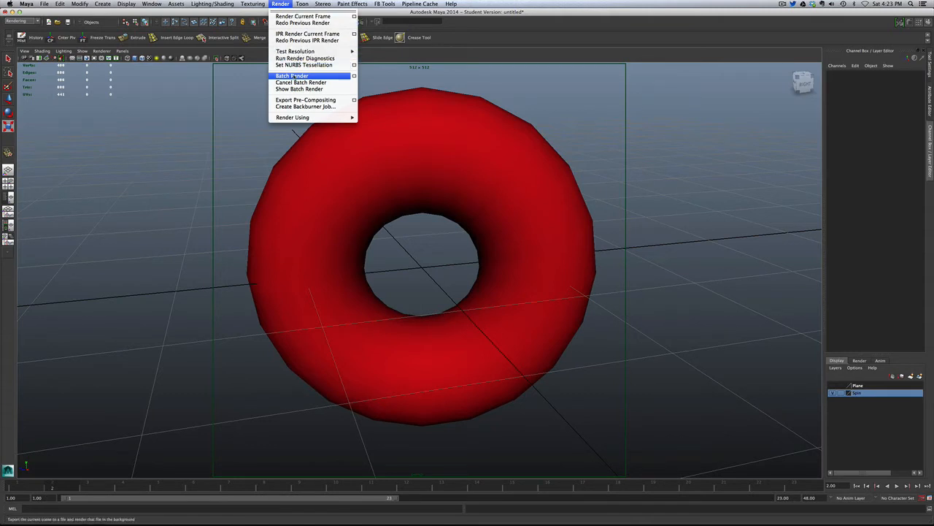
{"action": "left_click", "coordinate": [292, 76]}
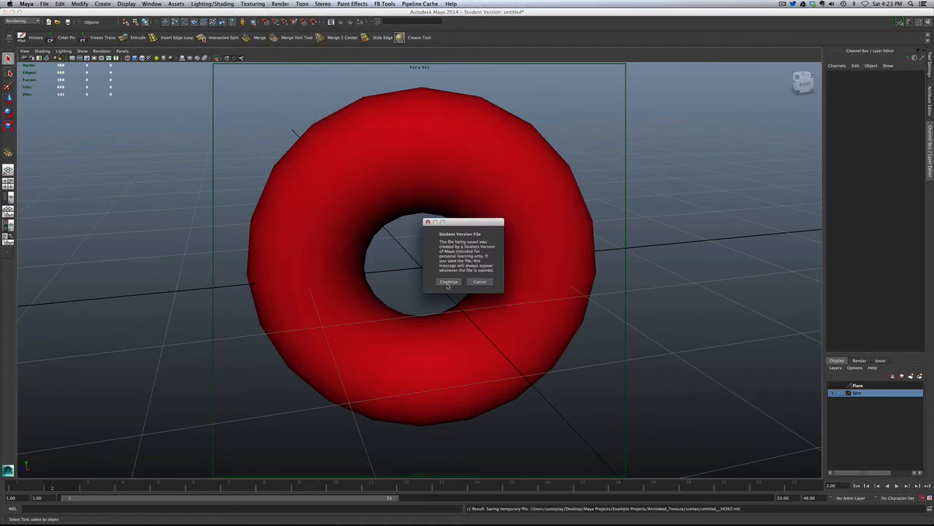
{"action": "left_click", "coordinate": [448, 282]}
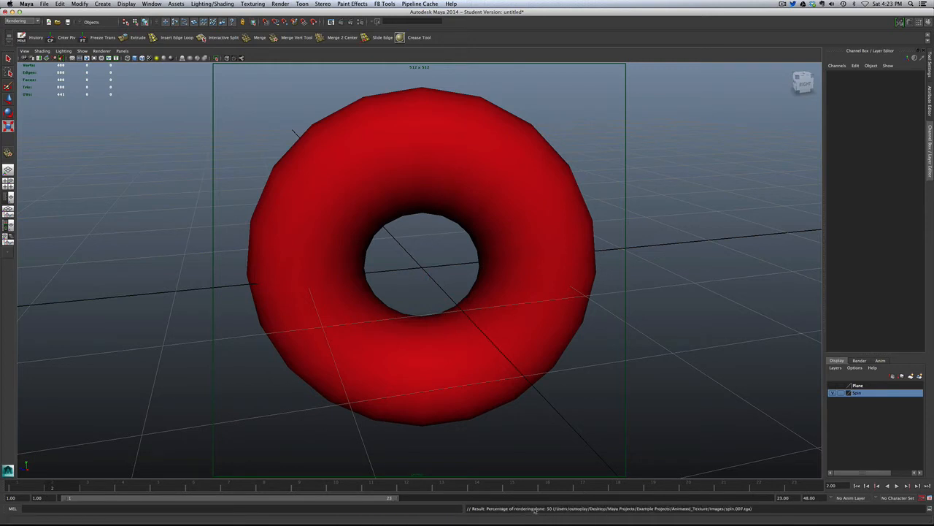
{"action": "mouse_move", "coordinate": [537, 508]}
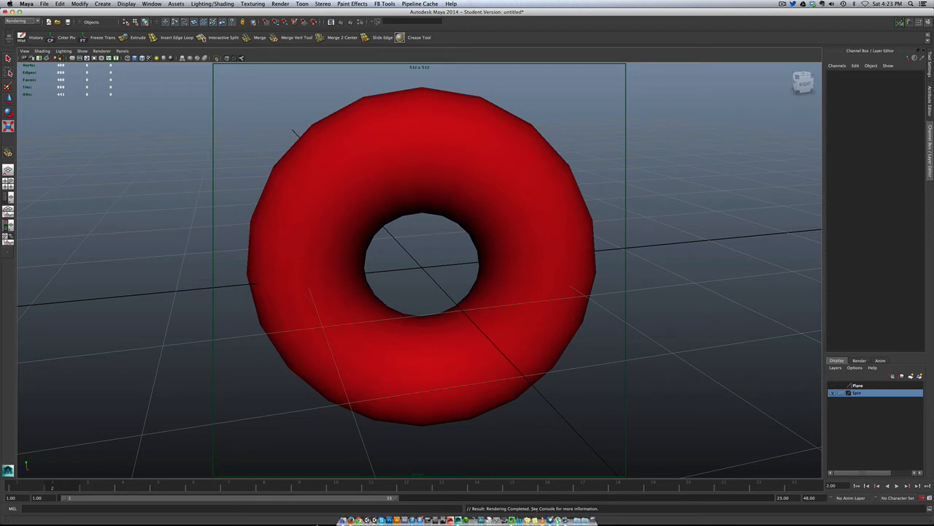
Show the Animated_Texture images folder in Finder listing the rendered .tga frames.
{"action": "right_click", "coordinate": [345, 519]}
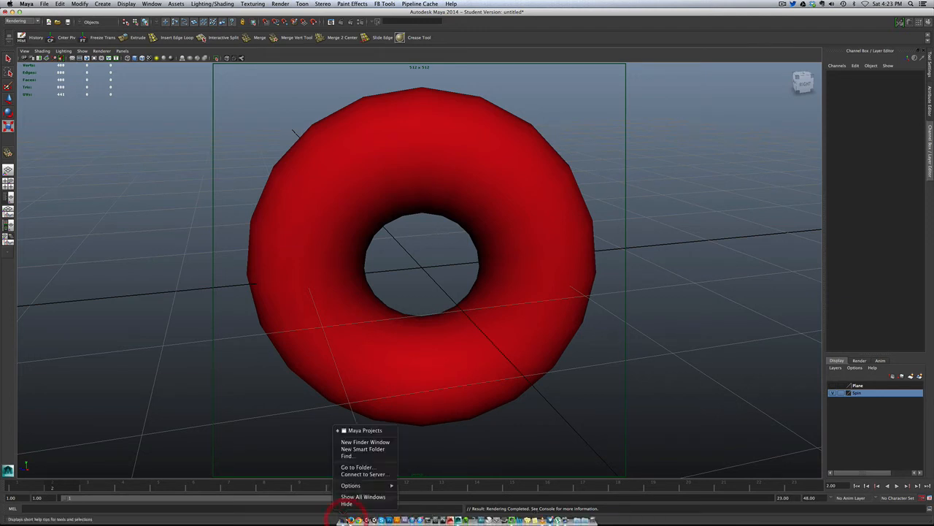
{"action": "left_click", "coordinate": [365, 441]}
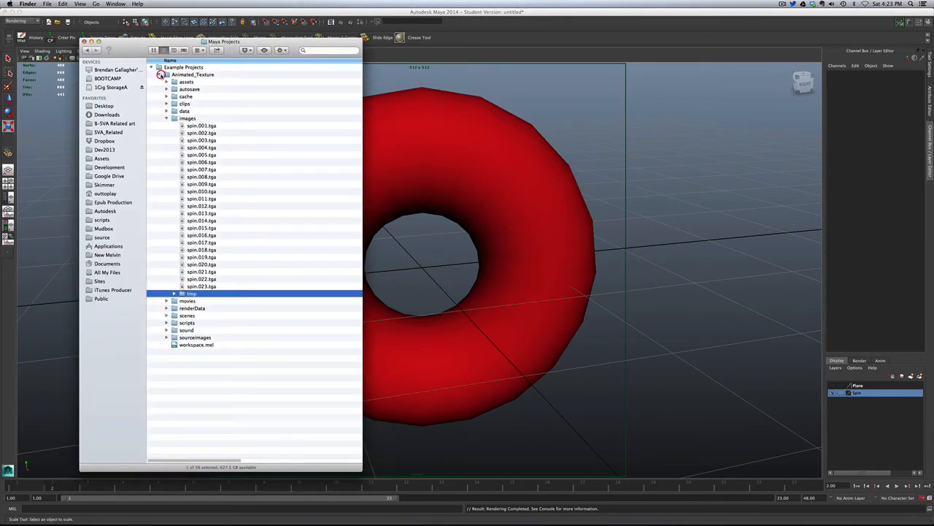
{"action": "left_click", "coordinate": [152, 67]}
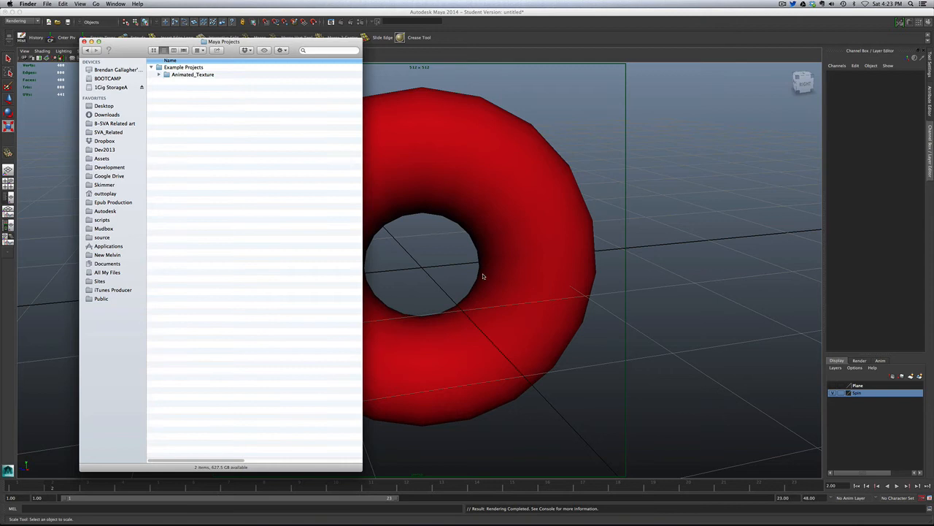
{"action": "mouse_move", "coordinate": [131, 85]}
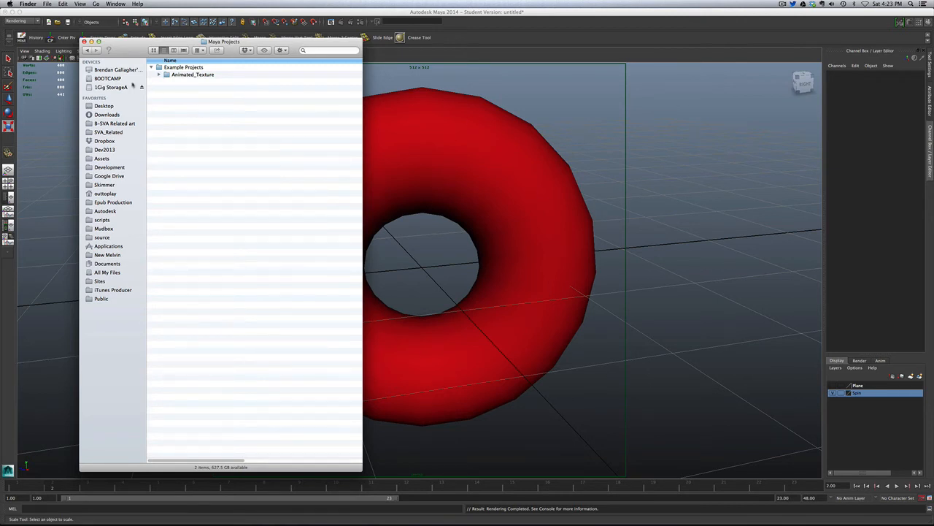
{"action": "left_click", "coordinate": [159, 75]}
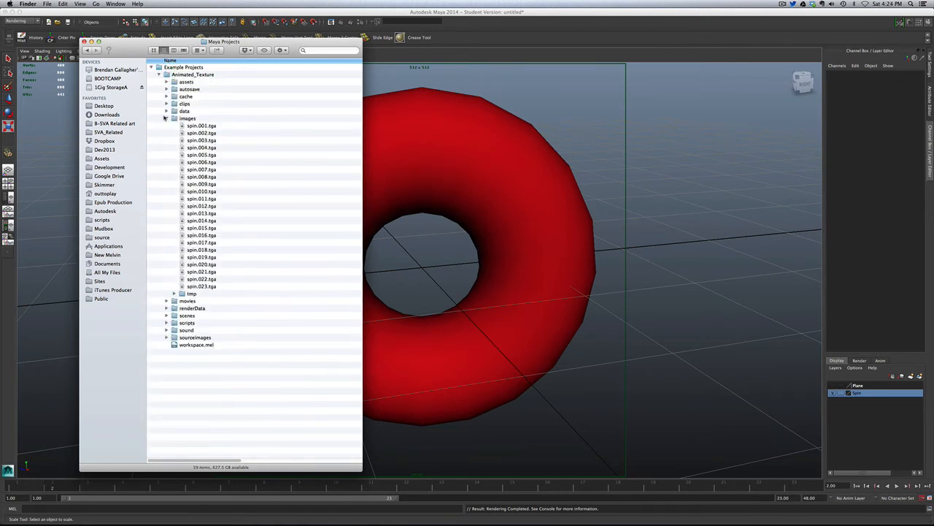
{"action": "left_click", "coordinate": [167, 118]}
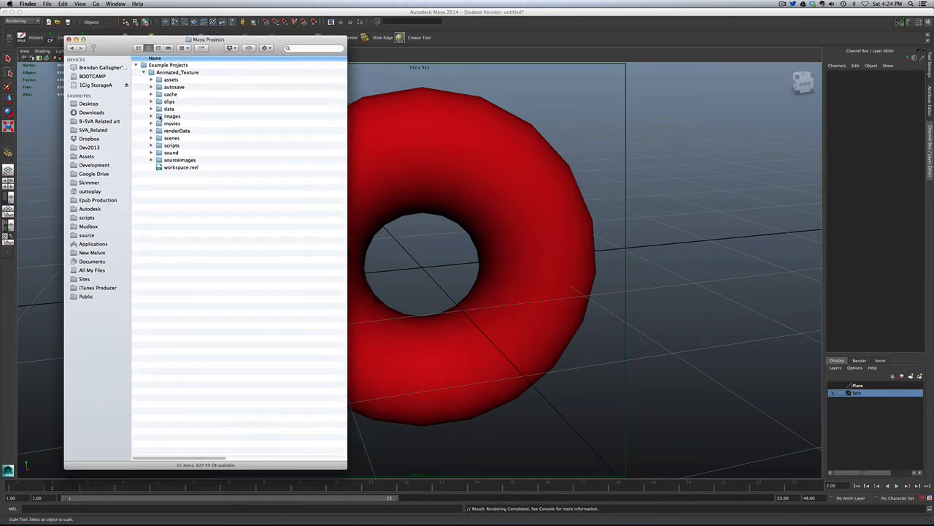
{"action": "left_click", "coordinate": [152, 117]}
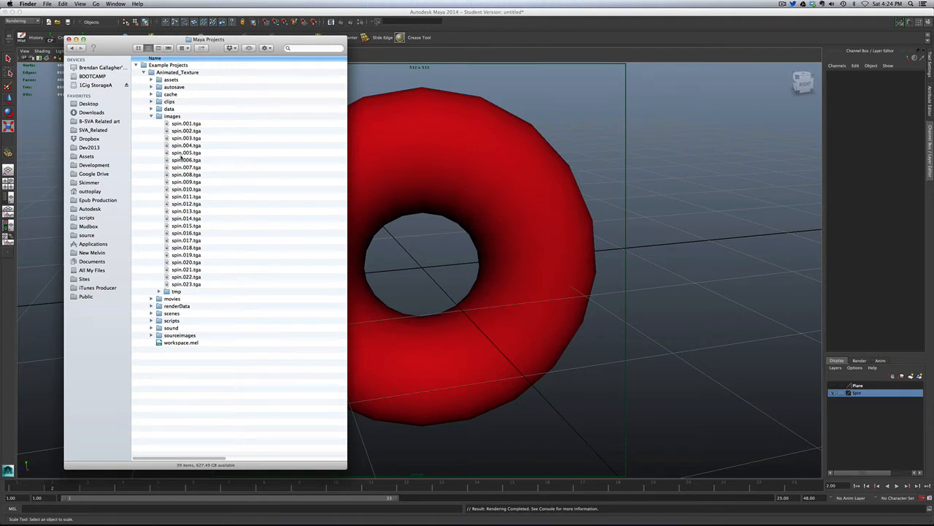
{"action": "mouse_move", "coordinate": [149, 254]}
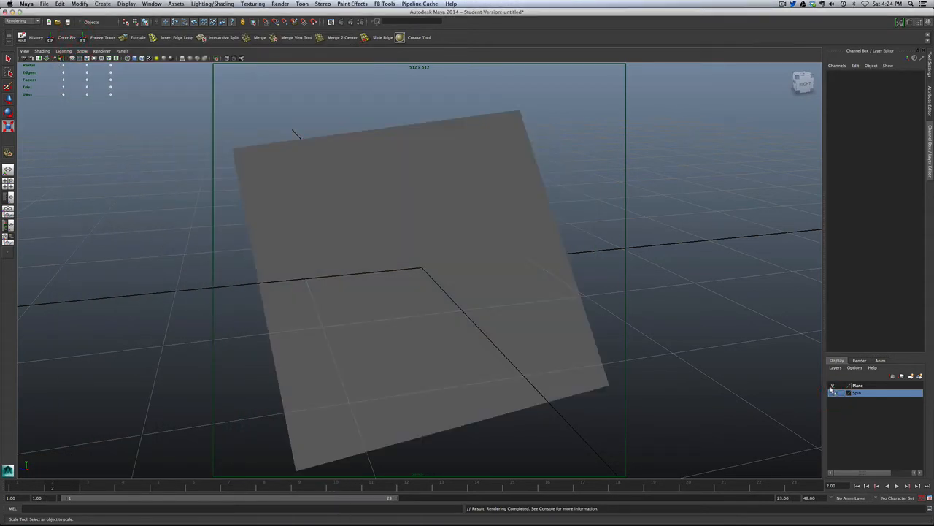
Assign a new material with a file texture to the selected plane.
{"action": "left_click", "coordinate": [401, 256]}
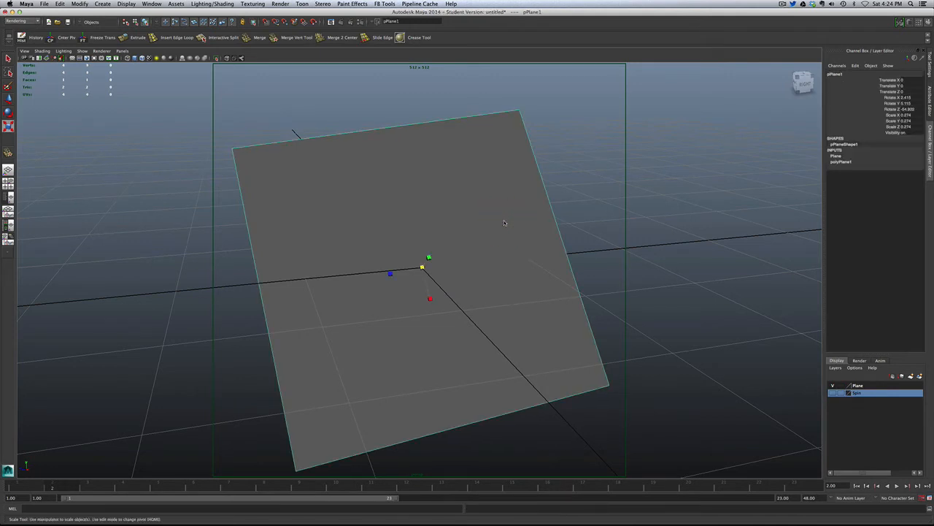
{"action": "mouse_move", "coordinate": [304, 202]}
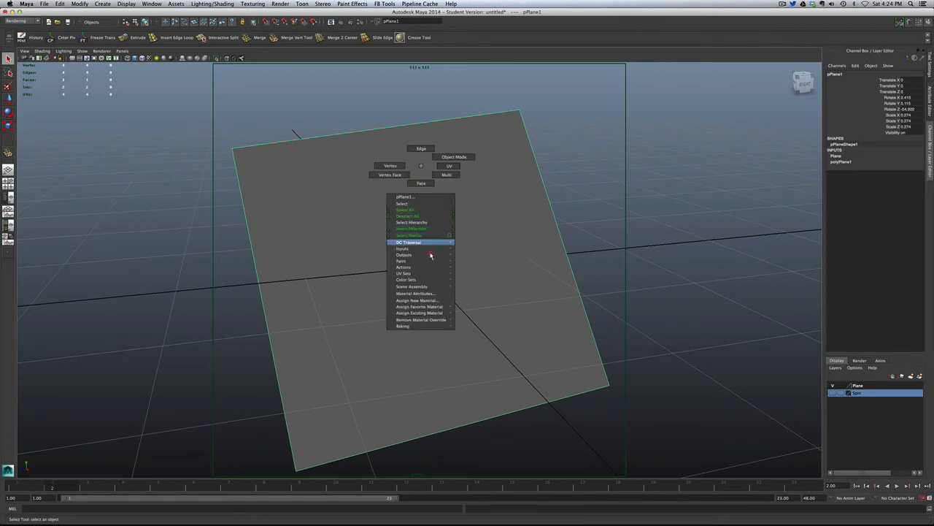
{"action": "mouse_move", "coordinate": [420, 307]}
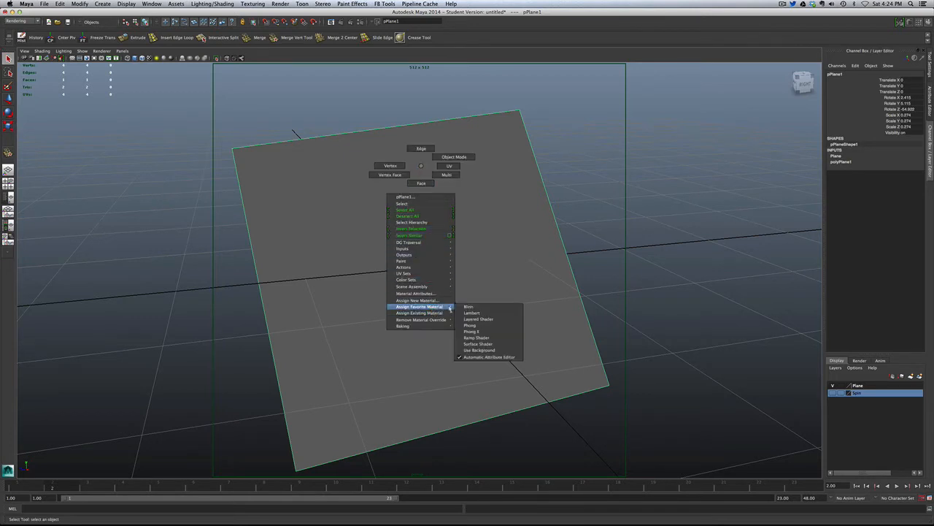
{"action": "left_click", "coordinate": [473, 312]}
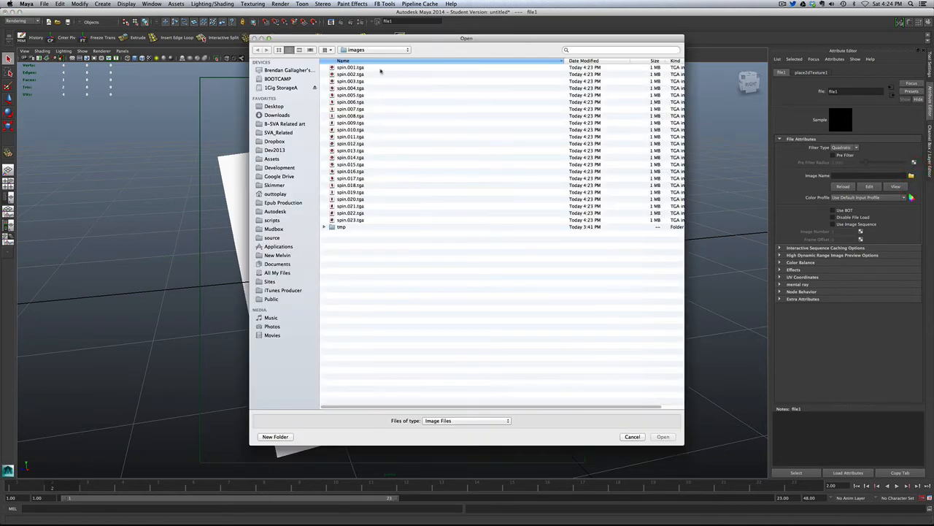
Load the first torus frame from Animated_Texture/images into the file texture.
{"action": "left_click", "coordinate": [377, 49]}
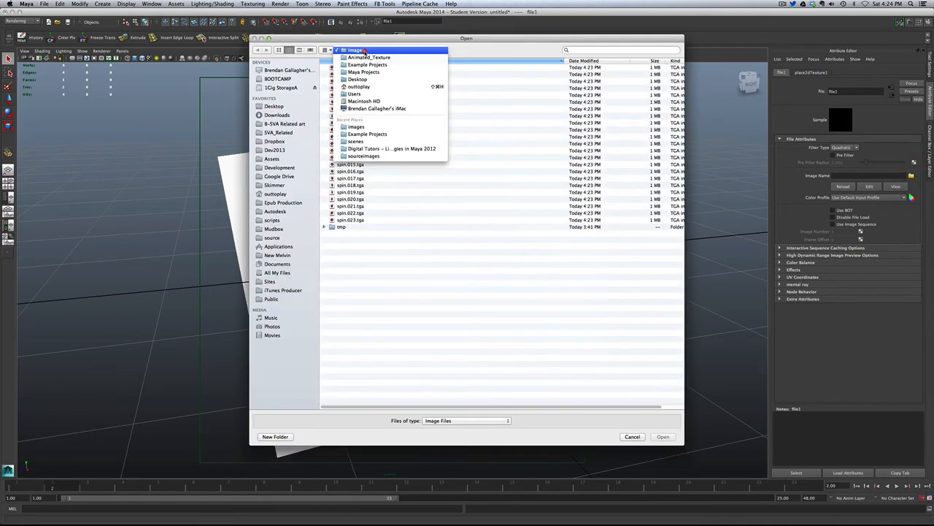
{"action": "left_click", "coordinate": [368, 57]}
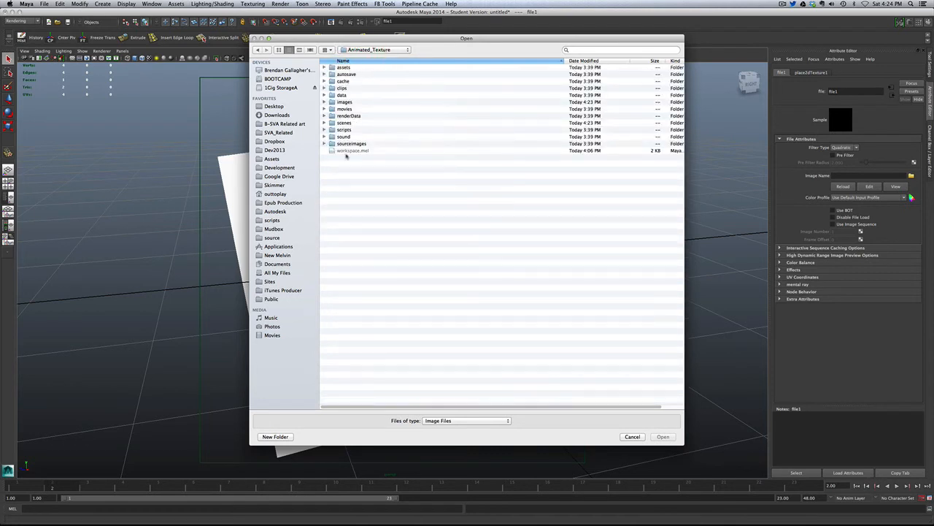
{"action": "double_click", "coordinate": [351, 143]}
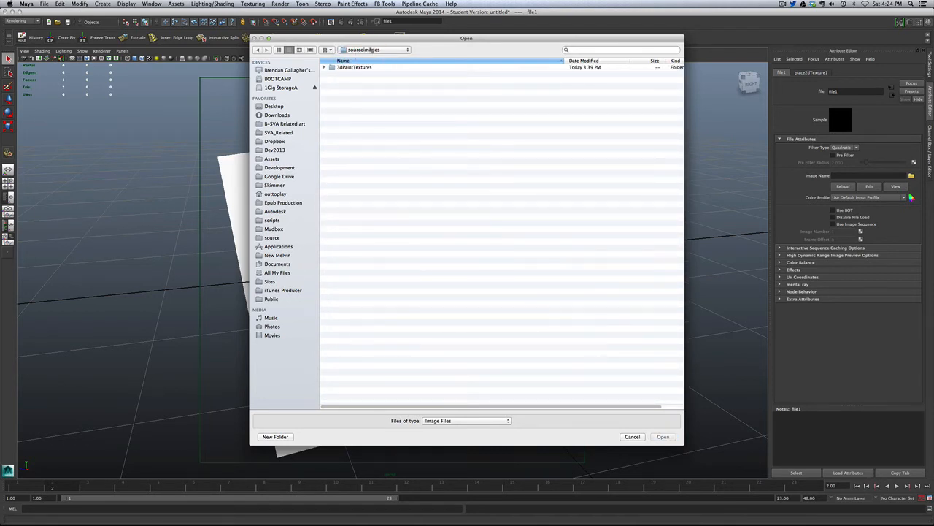
{"action": "left_click", "coordinate": [373, 50]}
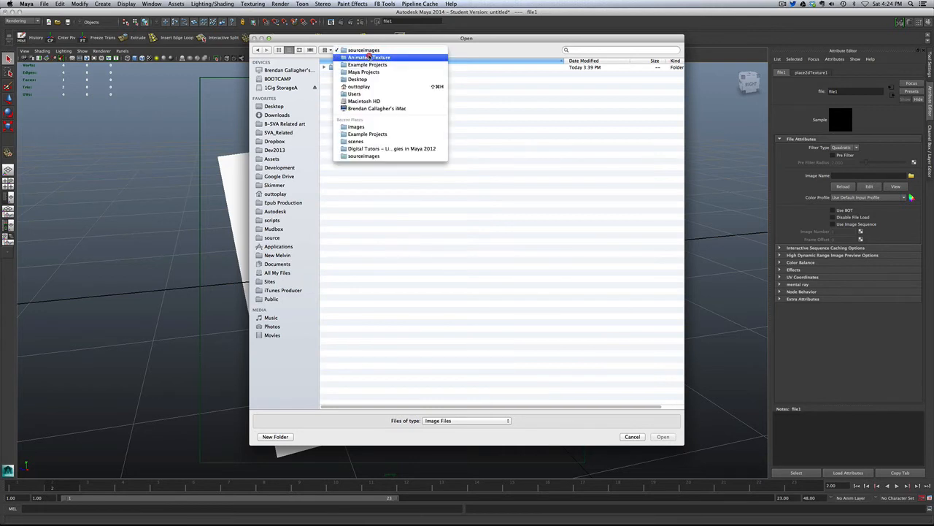
{"action": "left_click", "coordinate": [368, 58]}
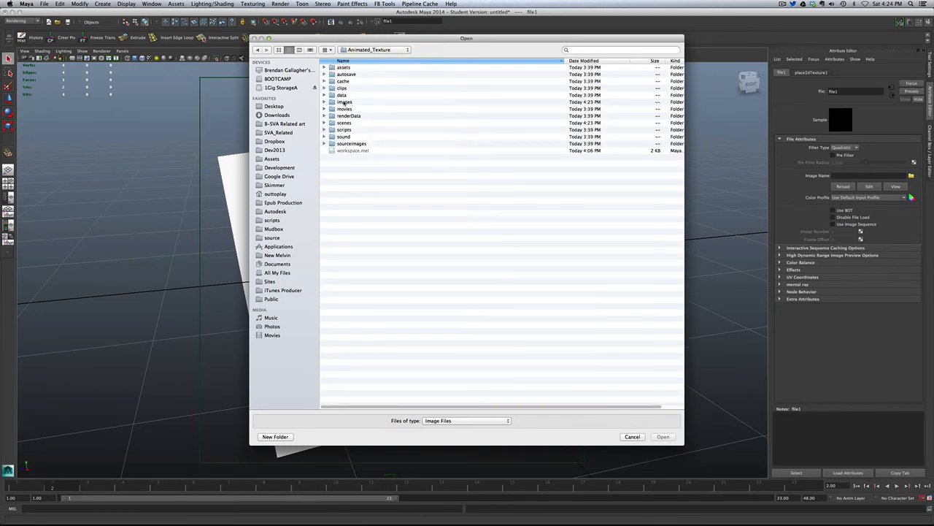
{"action": "double_click", "coordinate": [345, 102]}
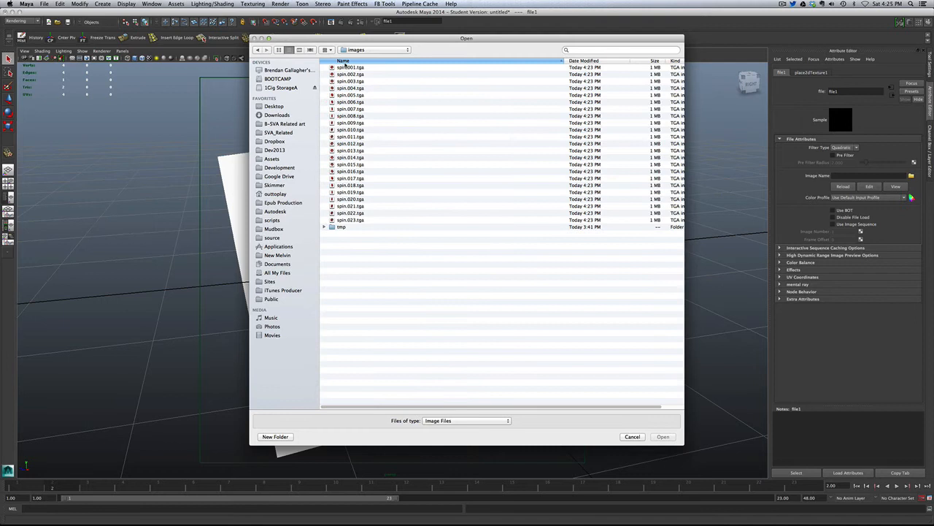
{"action": "left_click", "coordinate": [351, 67]}
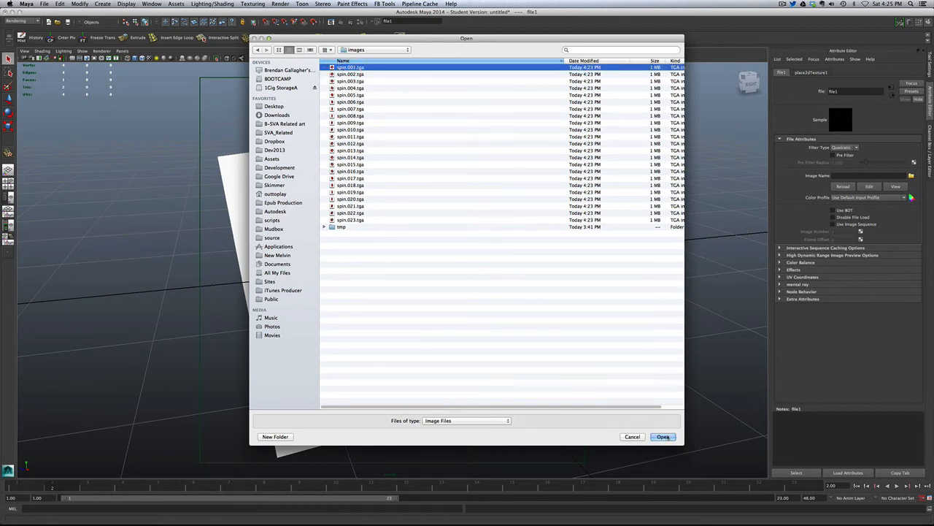
{"action": "left_click", "coordinate": [663, 436]}
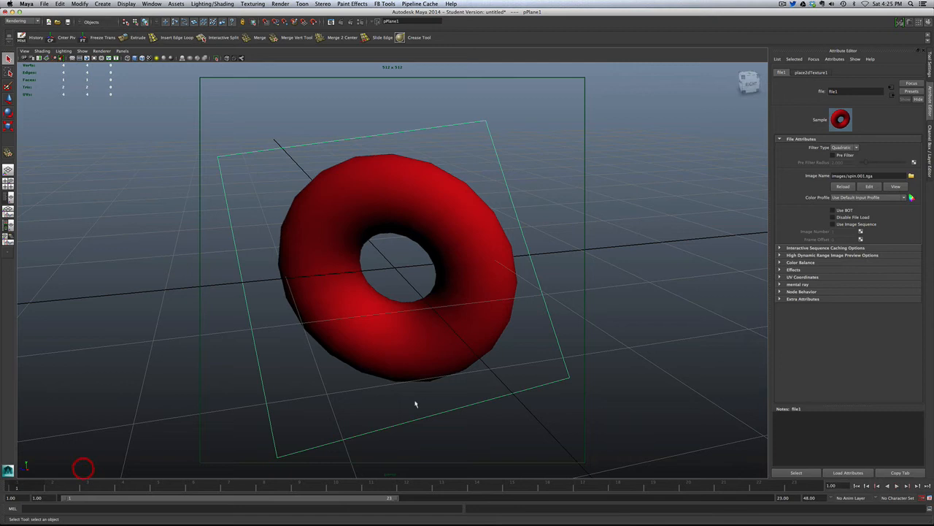
{"action": "mouse_move", "coordinate": [569, 263]}
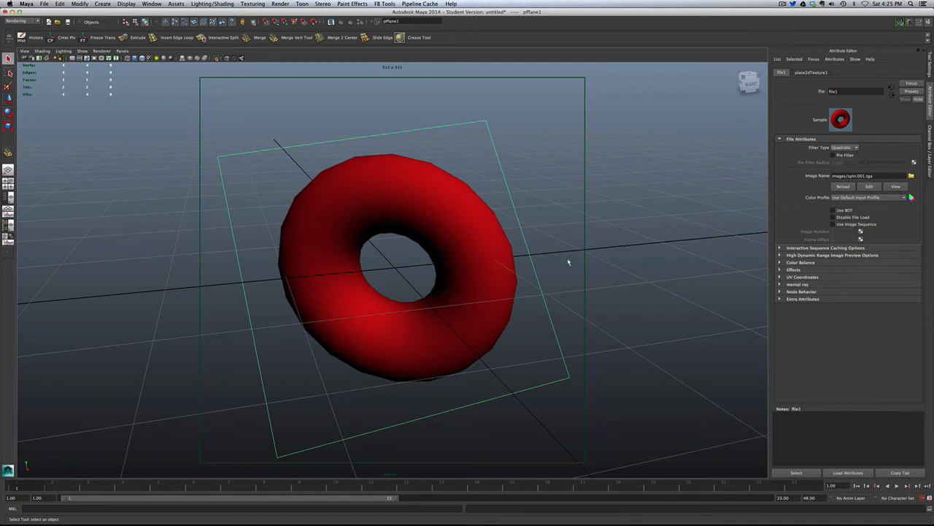
{"action": "mouse_move", "coordinate": [726, 141]}
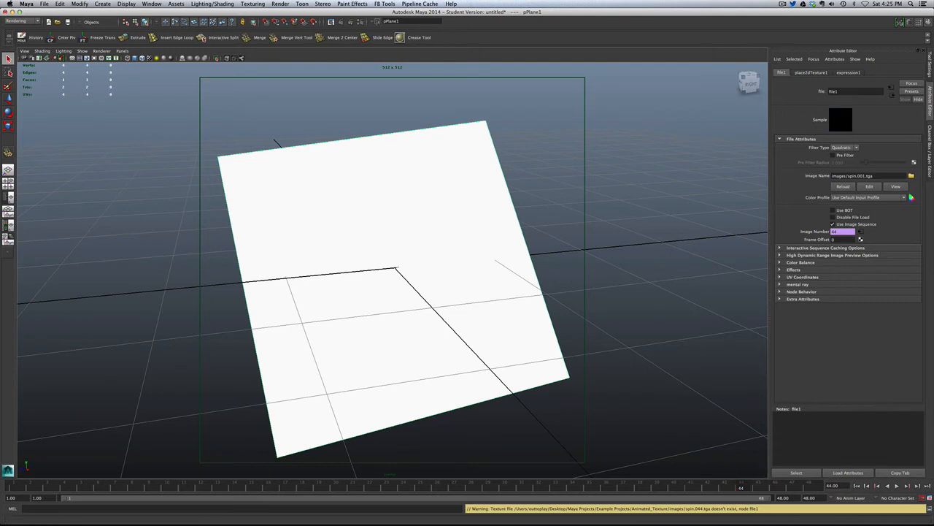
Enable Use Image Sequence so the plane shows the torus frame.
{"action": "left_click", "coordinate": [896, 485]}
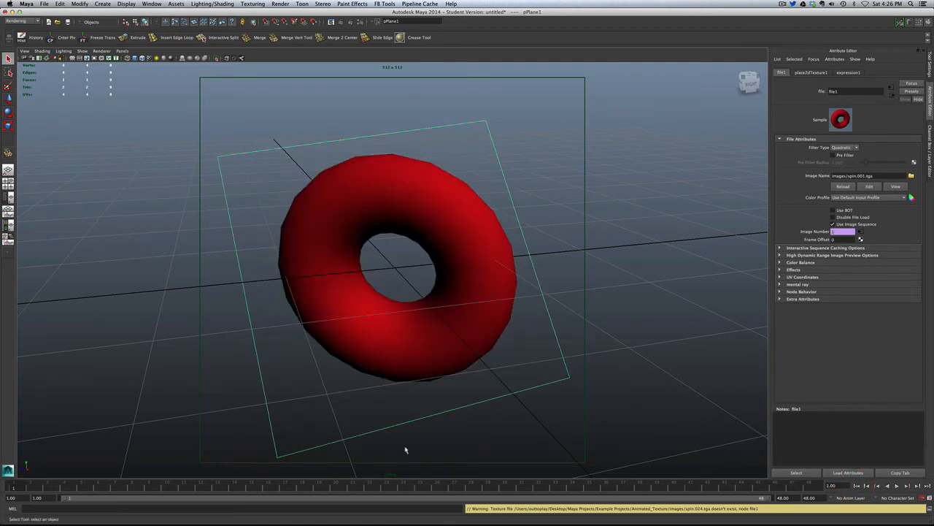
{"action": "mouse_move", "coordinate": [393, 237]}
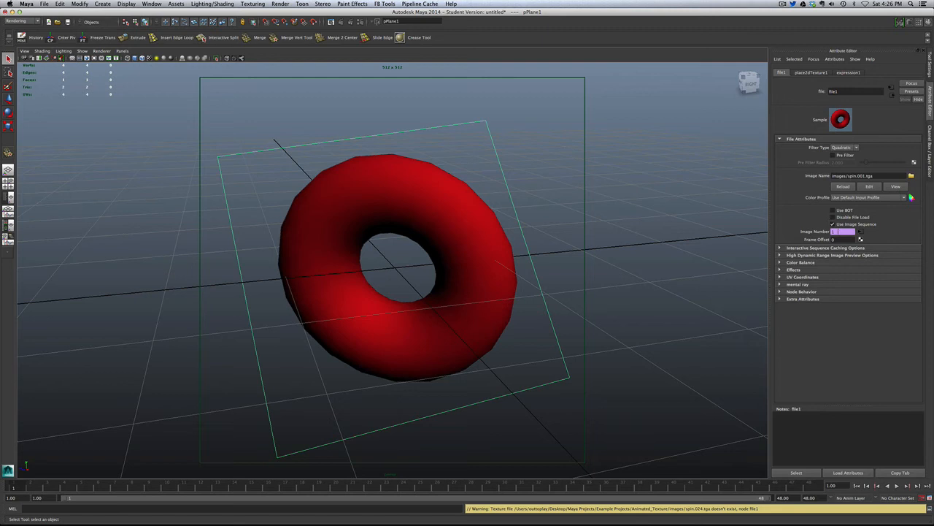
Edit the Image Number expression, filtering By Expression Name and selecting expression1.
{"action": "right_click", "coordinate": [844, 231]}
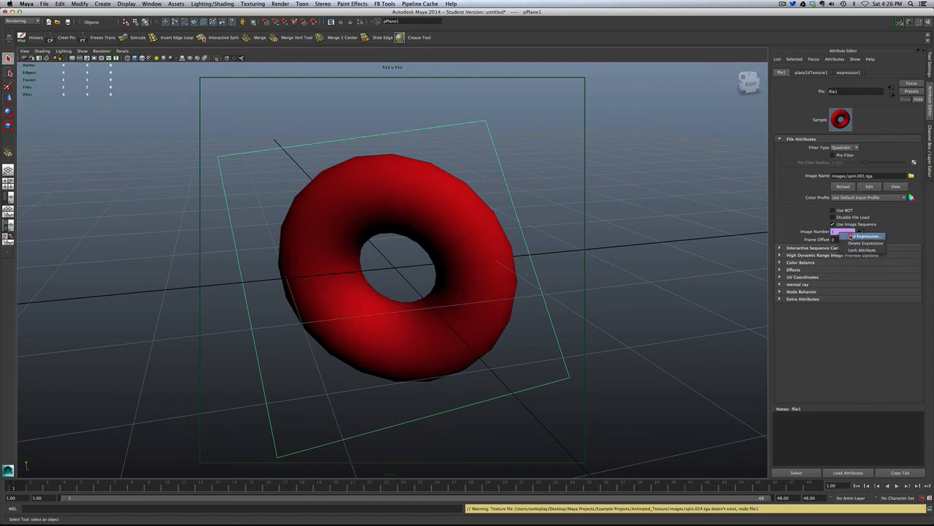
{"action": "left_click", "coordinate": [864, 237]}
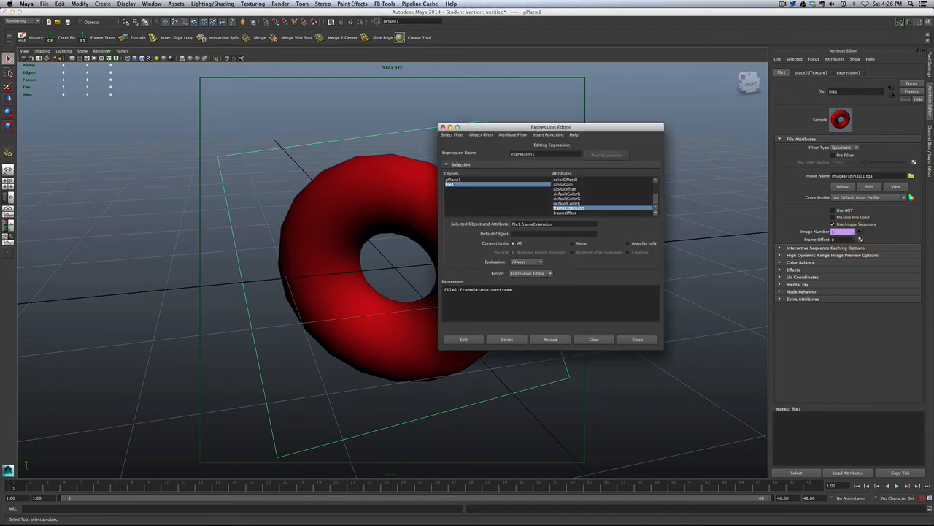
{"action": "mouse_move", "coordinate": [619, 175]}
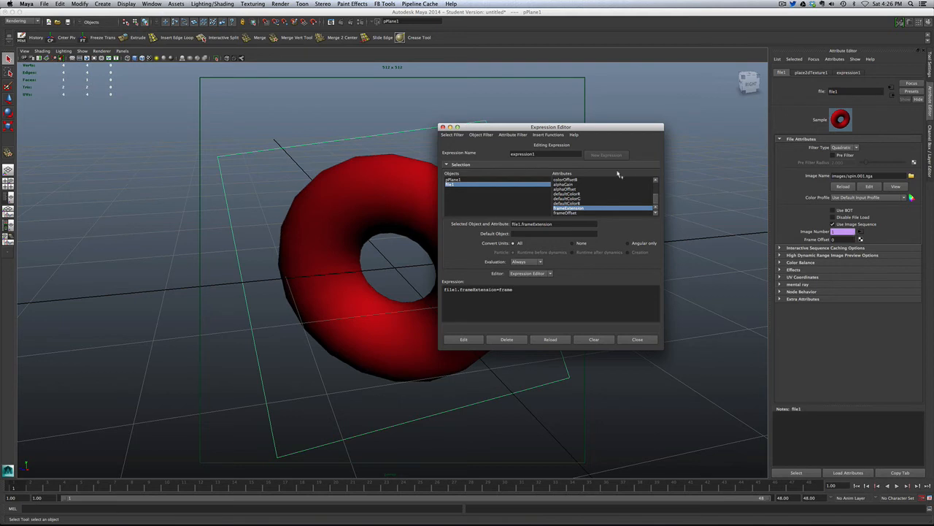
{"action": "left_click", "coordinate": [452, 134]}
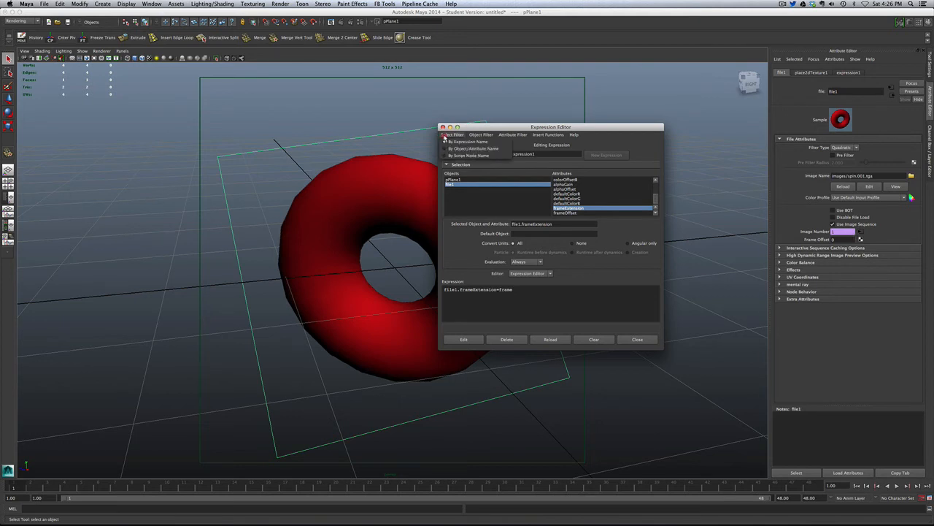
{"action": "left_click", "coordinate": [453, 134]}
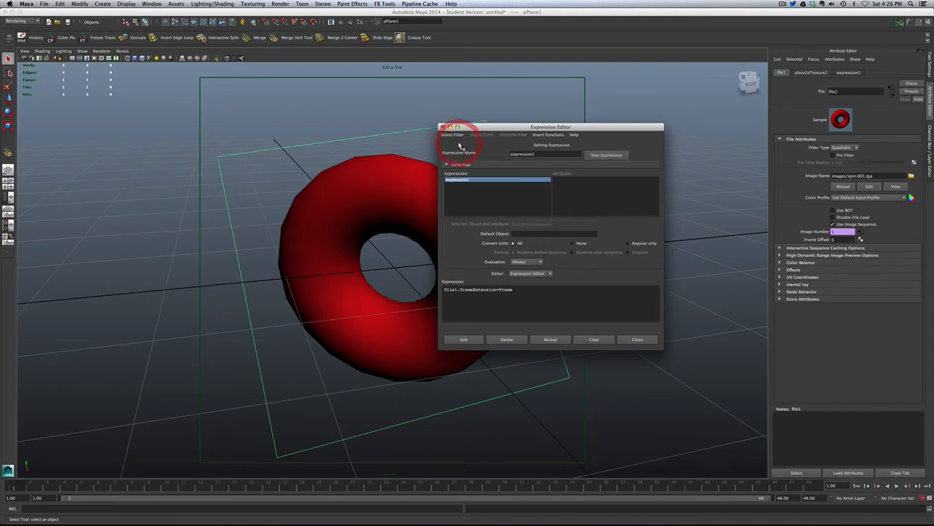
{"action": "left_click", "coordinate": [452, 134]}
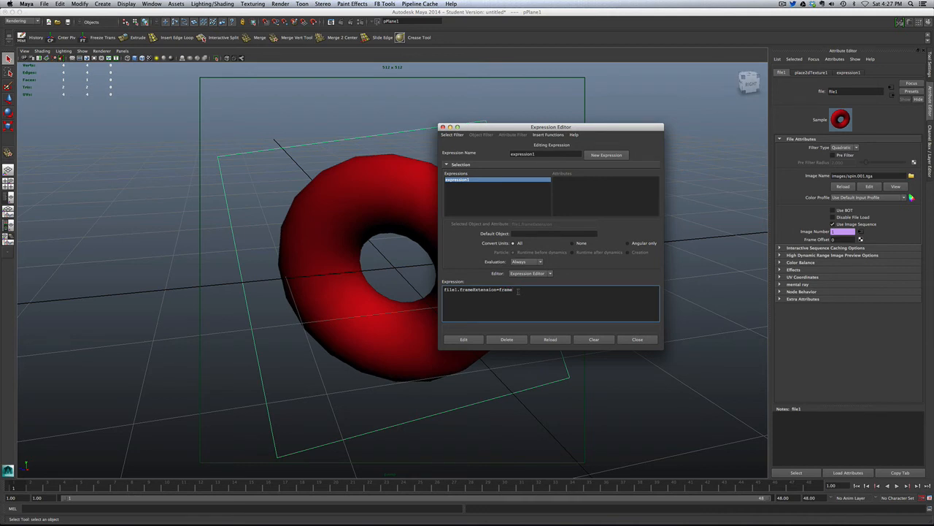
Wrap frame in a modulo in the frameExtension expression and apply it.
{"action": "type", "text": "w"}
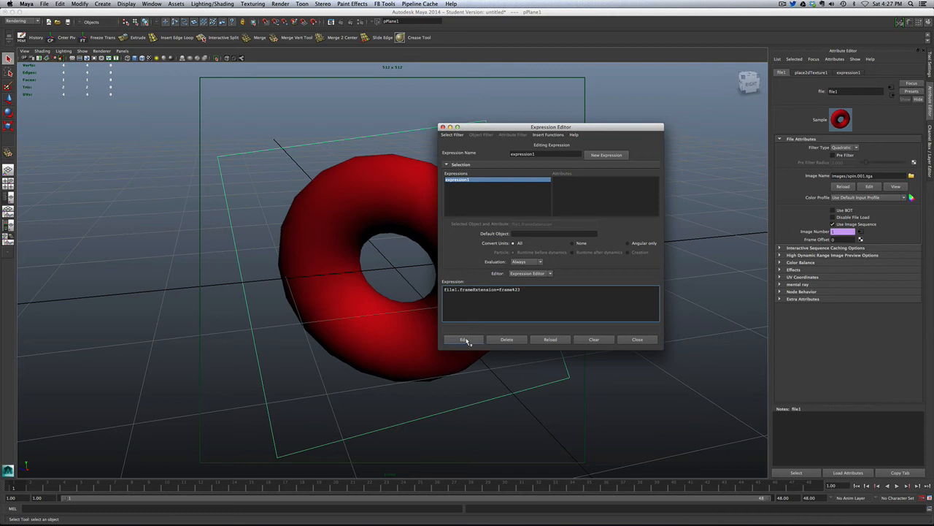
{"action": "left_click", "coordinate": [463, 339]}
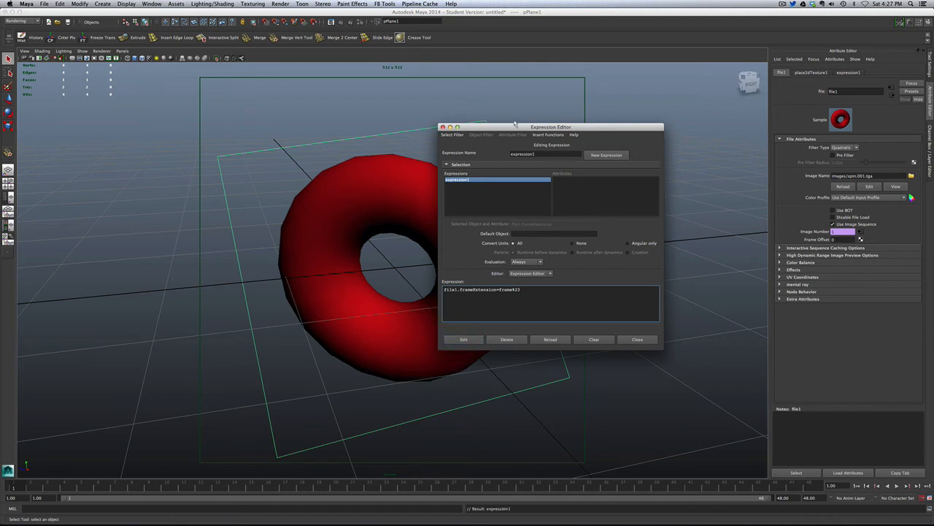
{"action": "left_click", "coordinate": [636, 339]}
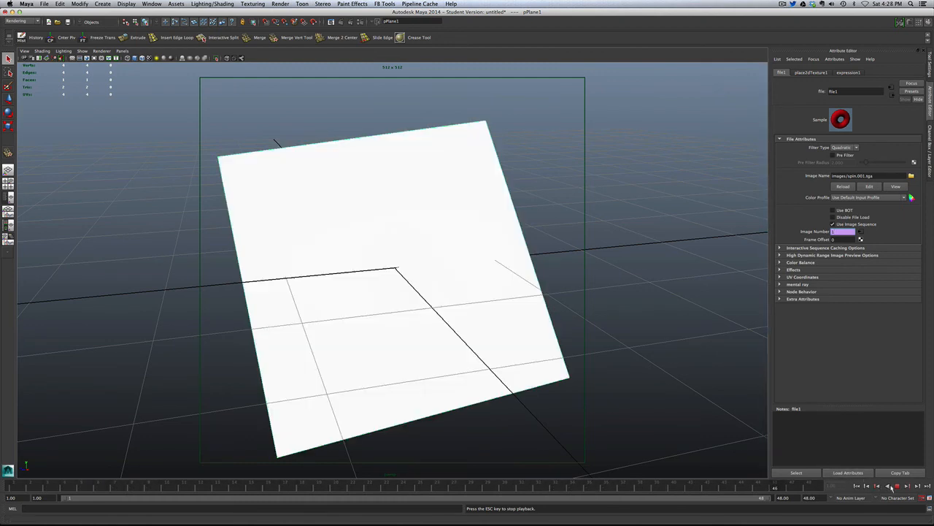
Play the animation and scrub the Time Slider, revealing the blank plane with a missing-image warning.
{"action": "left_click", "coordinate": [864, 485]}
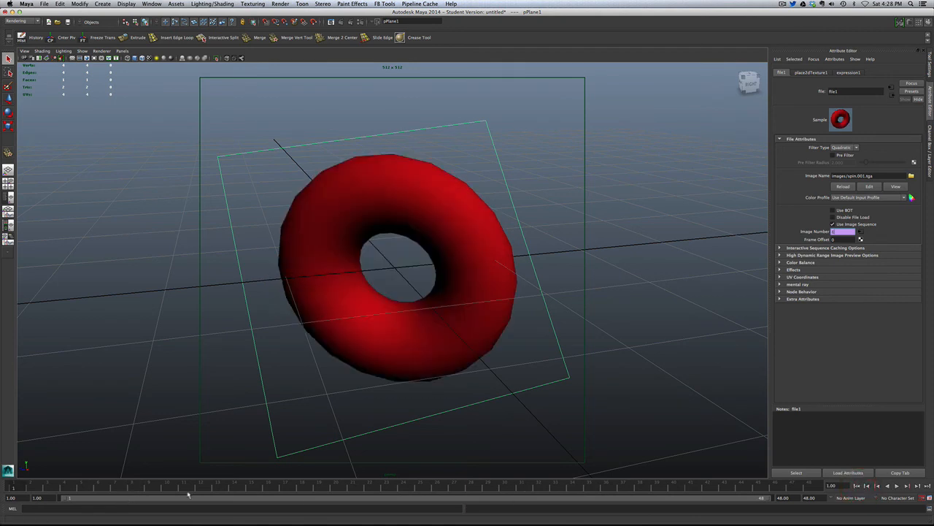
{"action": "left_click_drag", "start_coordinate": [188, 492], "coordinate": [372, 492]}
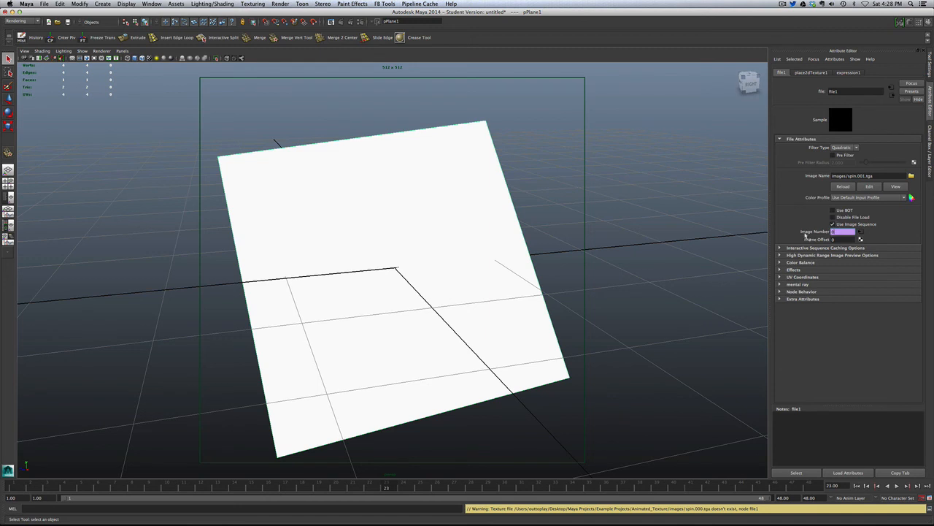
{"action": "mouse_move", "coordinate": [476, 305]}
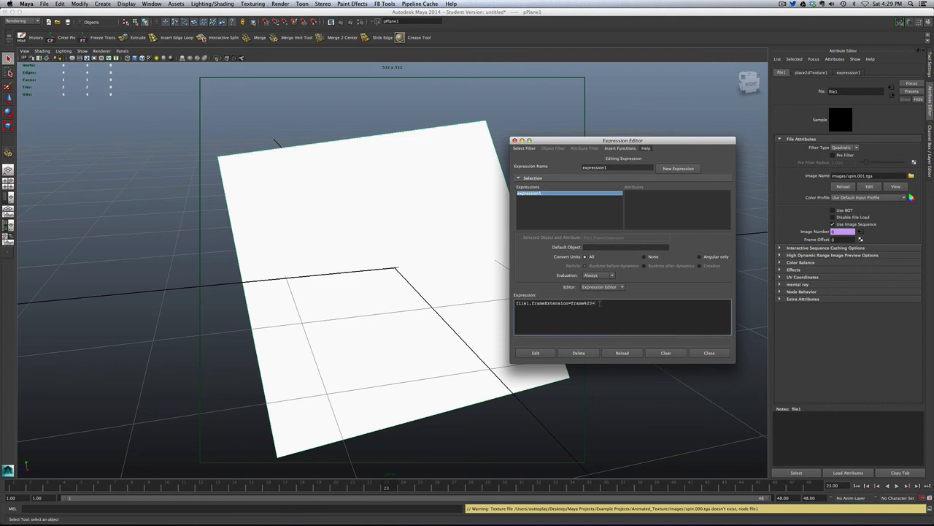
Add +1 to the frameExtension modulo expression, apply it, and play to confirm the torus sequence loops.
{"action": "type", "text": "1"}
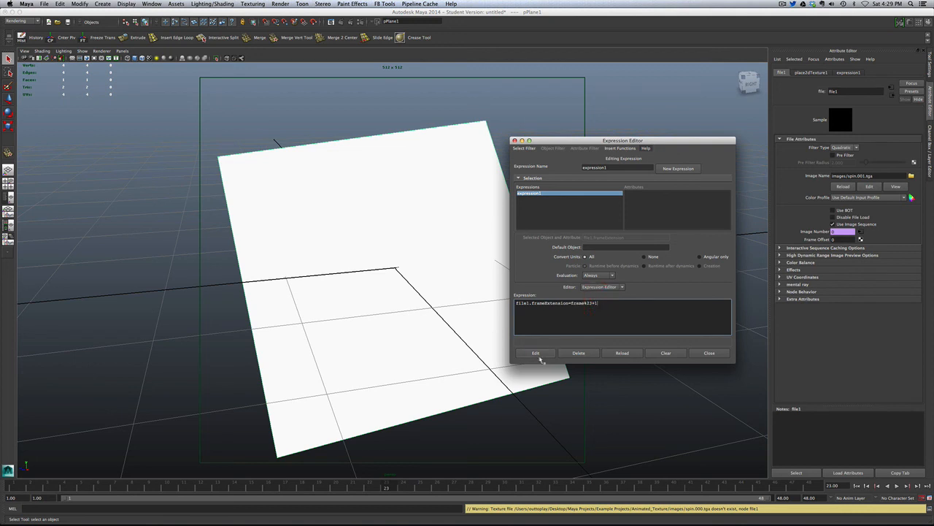
{"action": "left_click", "coordinate": [534, 351]}
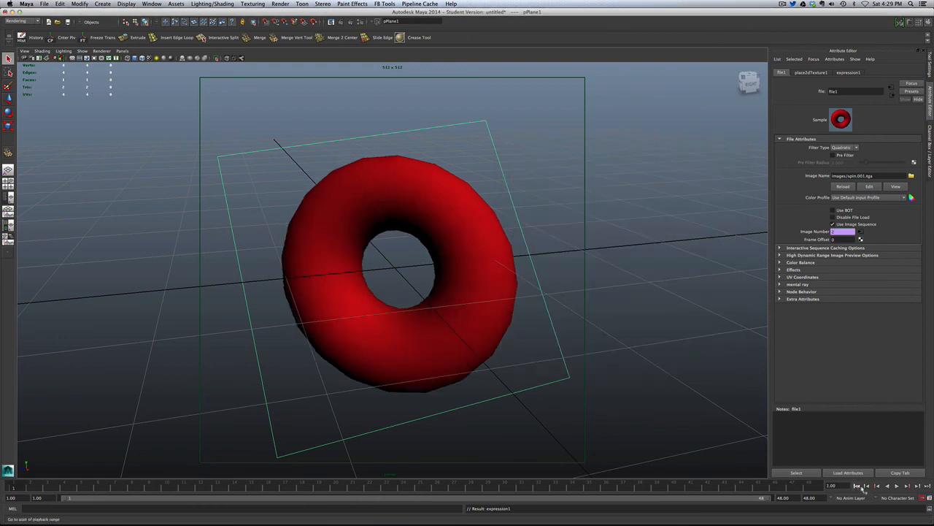
{"action": "left_click", "coordinate": [897, 484]}
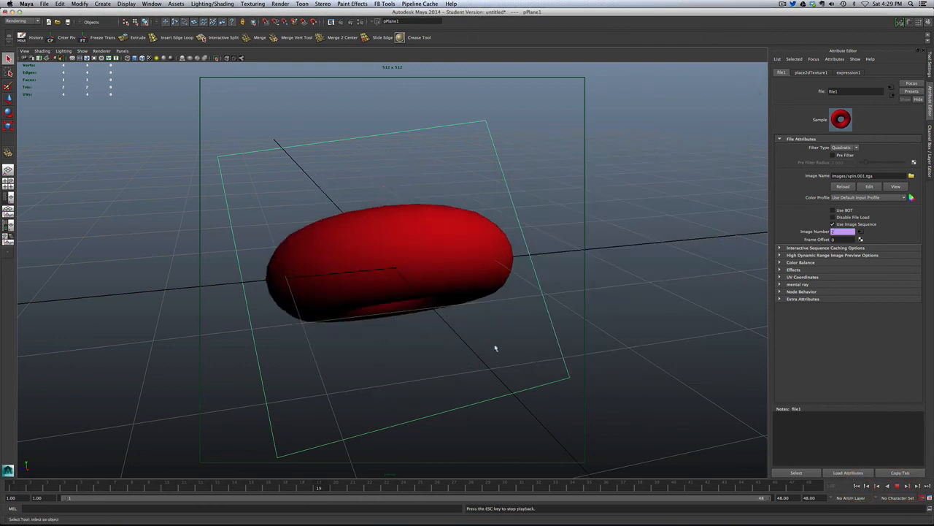